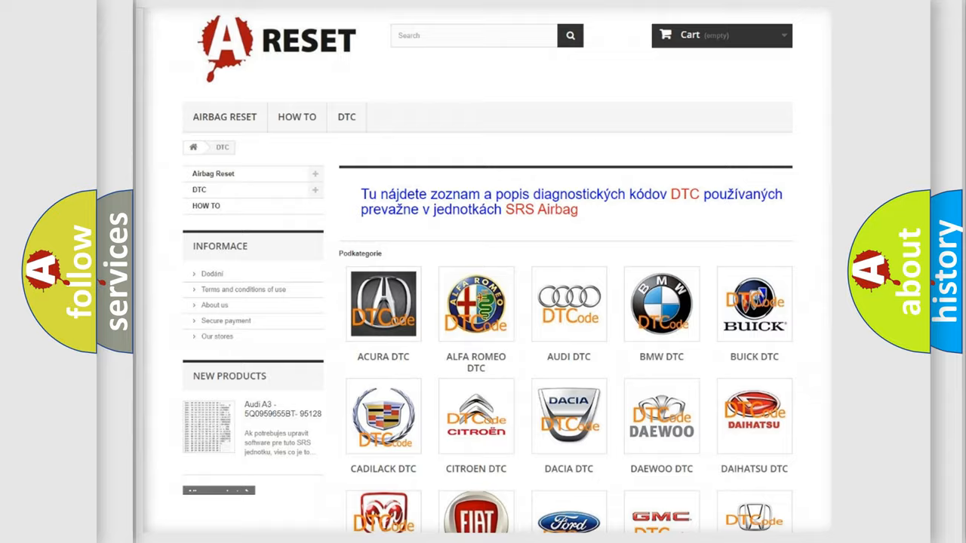
- Open the Lincoln DTC page from the brand grid and browse its SRS diagnostic code list
scroll("down", 3)
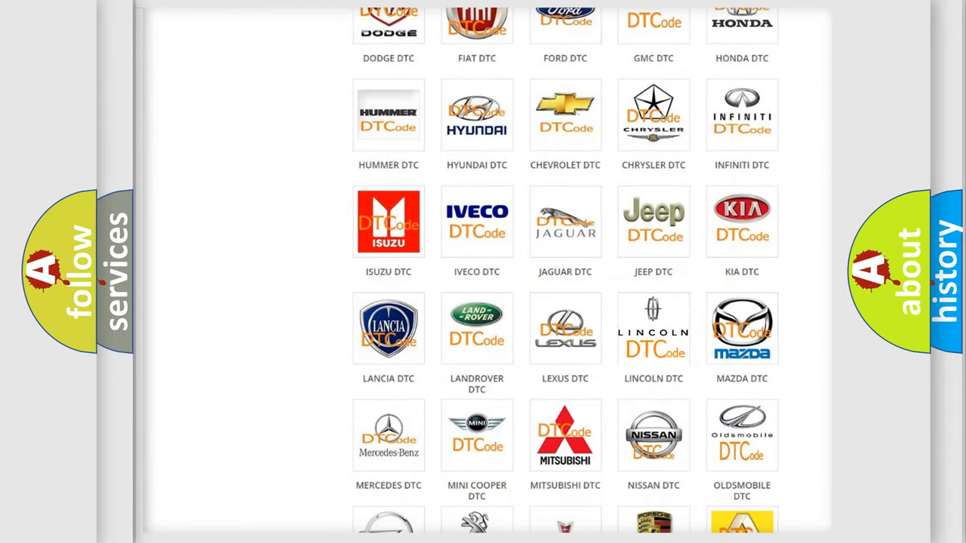
left_click(653, 329)
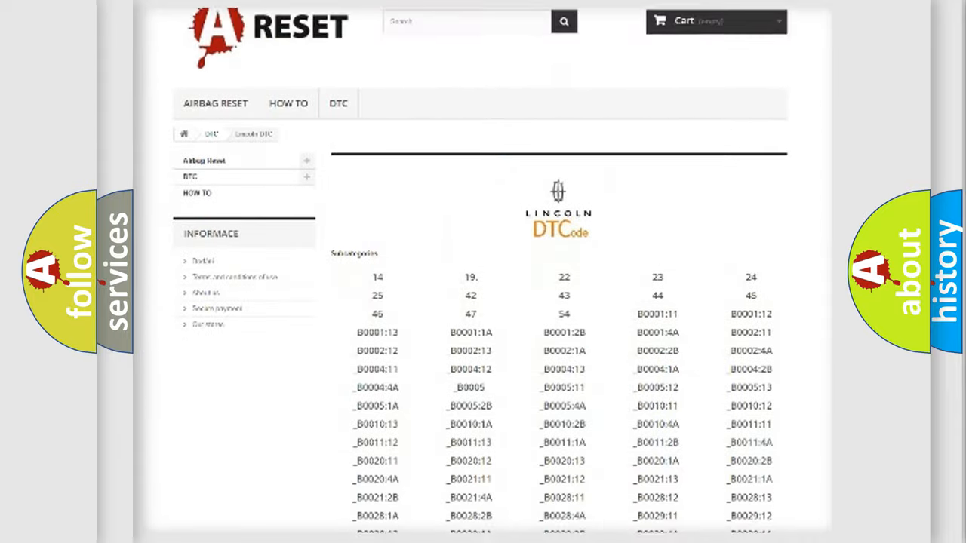
scroll("down", 3)
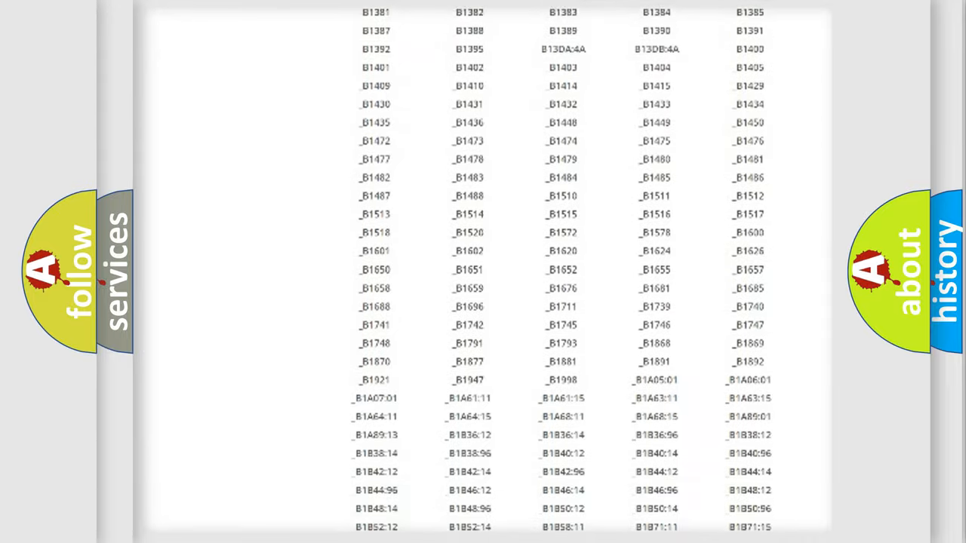